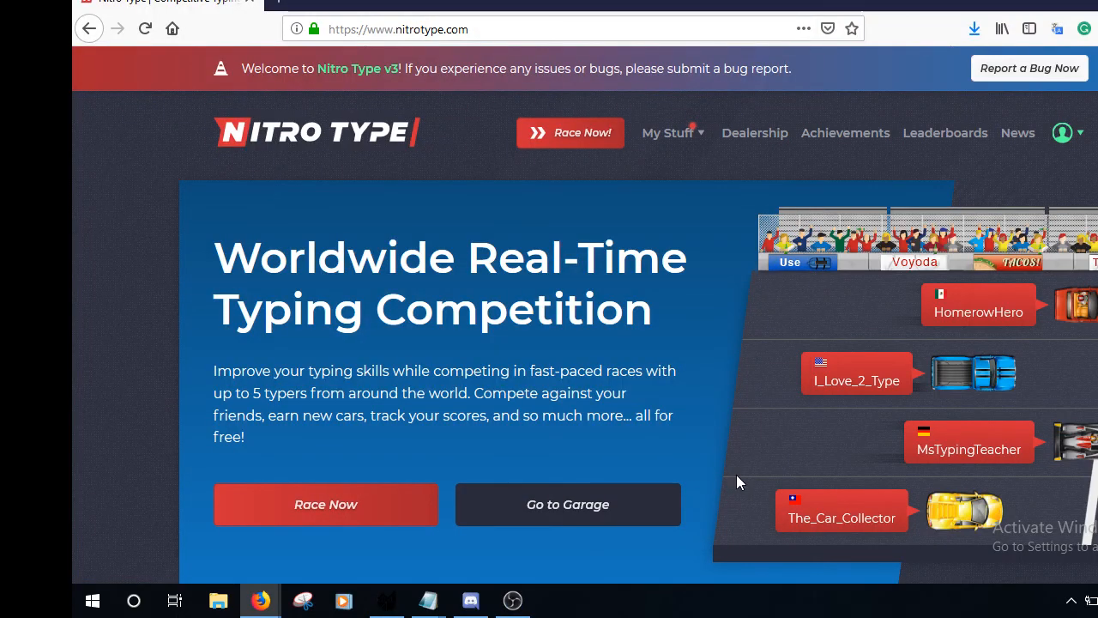
# Step: Reach the league host's racer profile via Friends and view their Cash stats
pyautogui.scroll(-3)
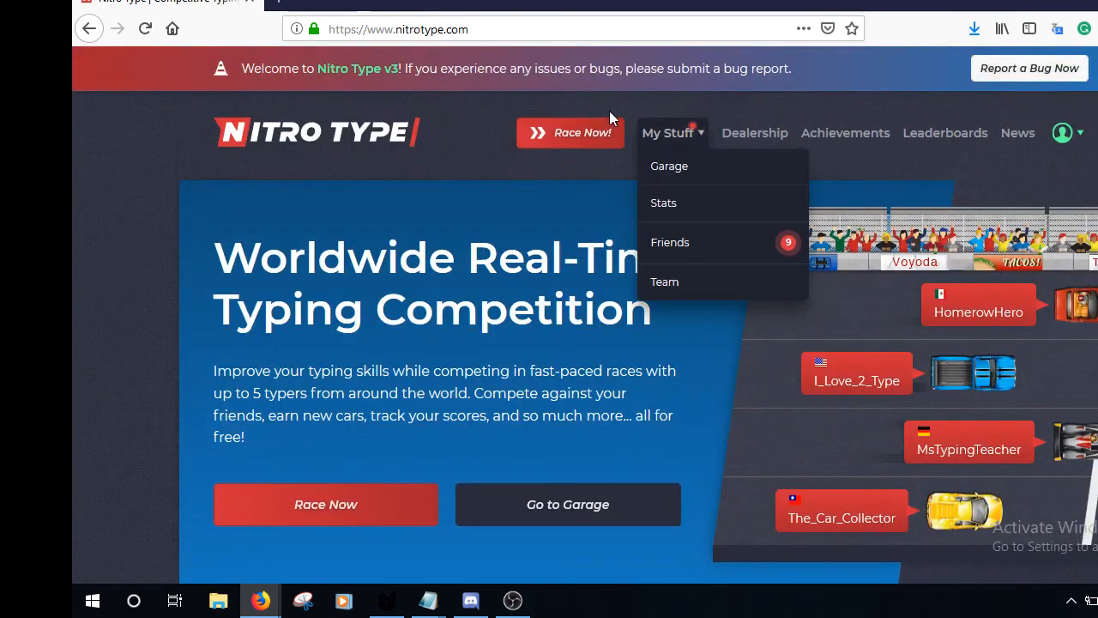
pyautogui.click(563, 27)
pyautogui.write('/racer/jrboyz')
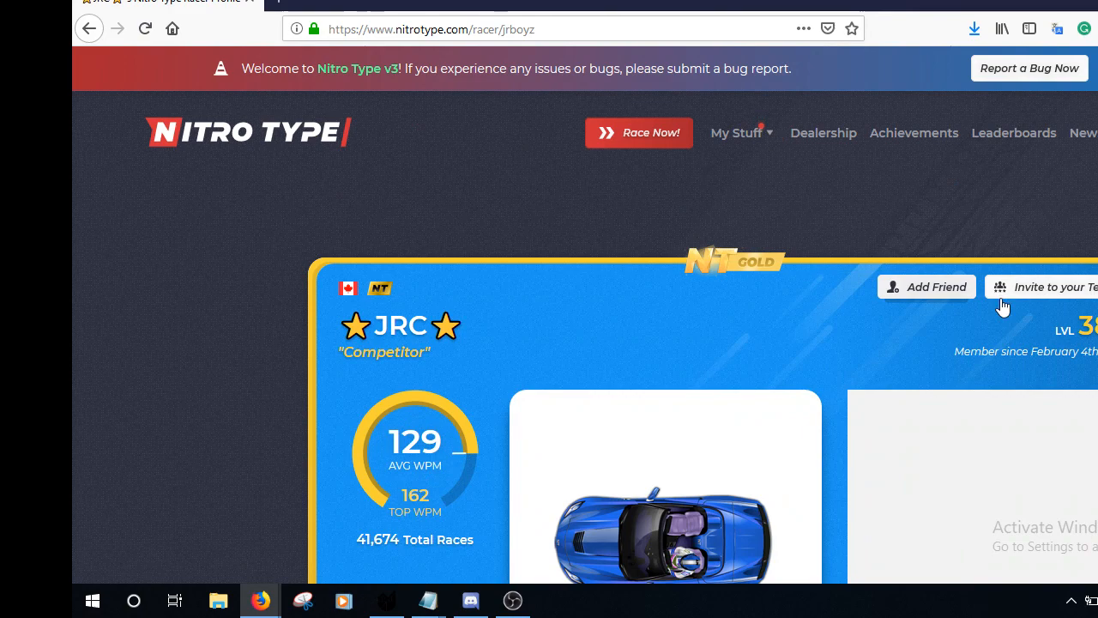
pyautogui.scroll(-3)
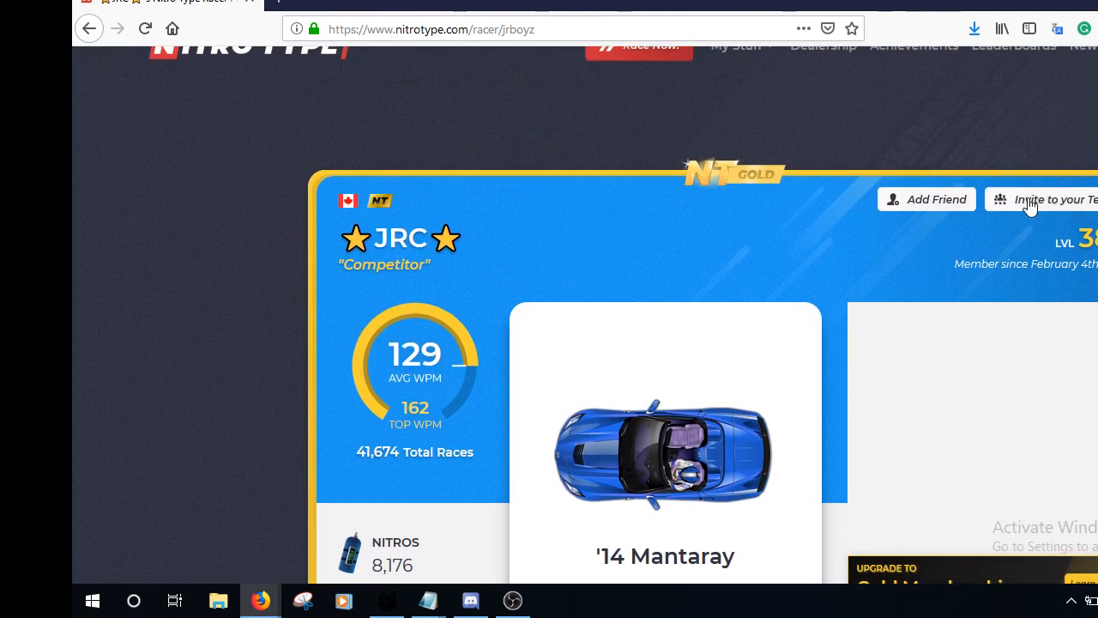
pyautogui.scroll(-3)
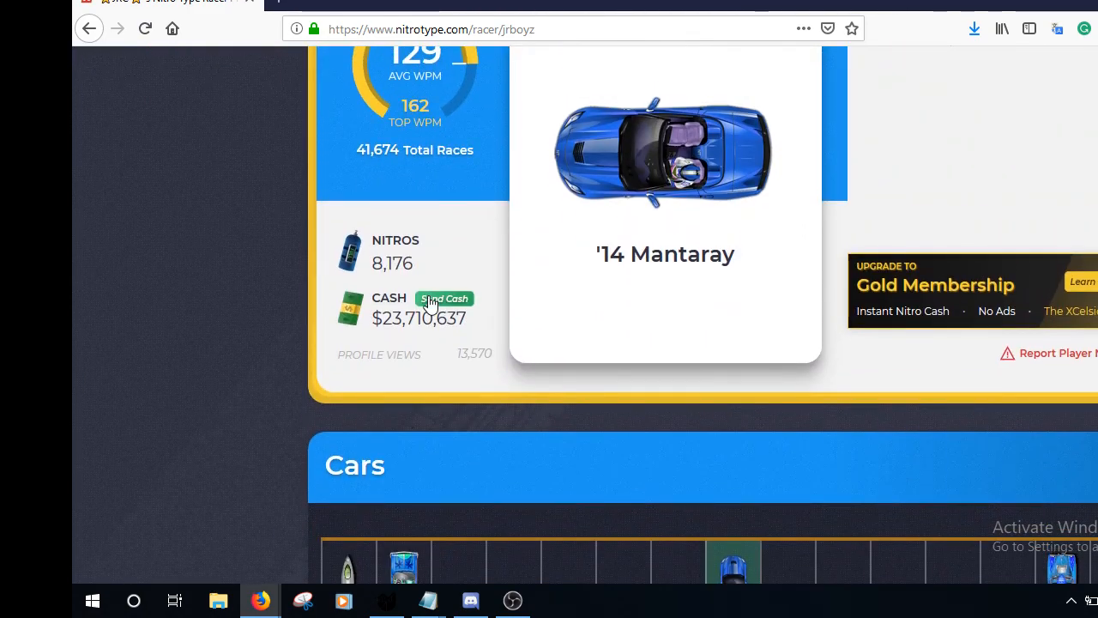
# Step: Fill in a $1,000,000 cash gift to the host and confirm with the password
pyautogui.click(444, 298)
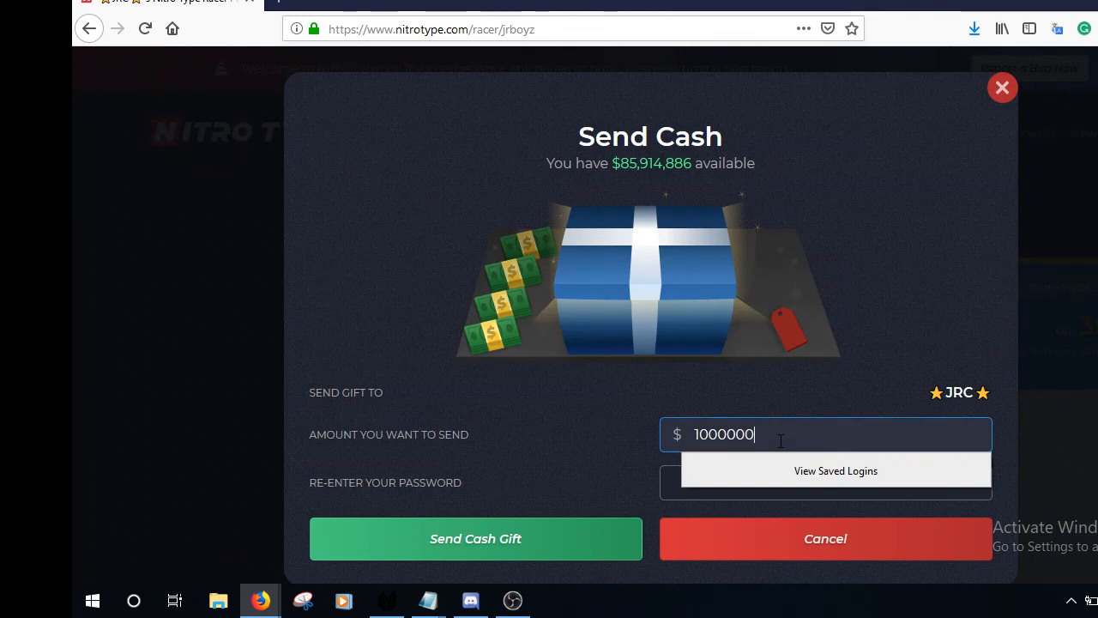
pyautogui.click(825, 482)
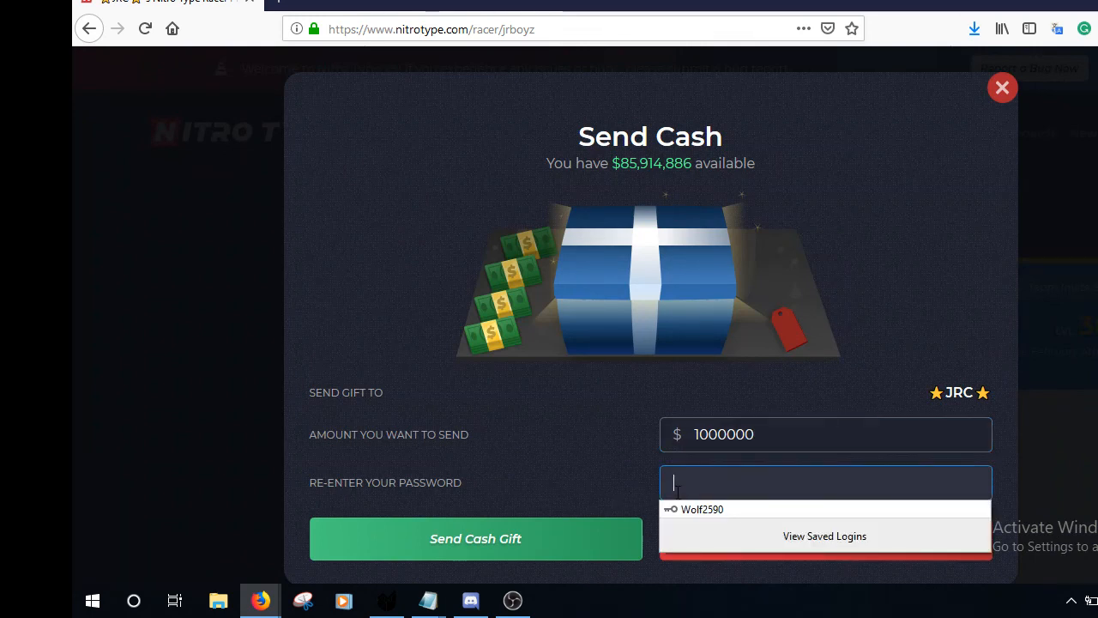
pyautogui.click(475, 538)
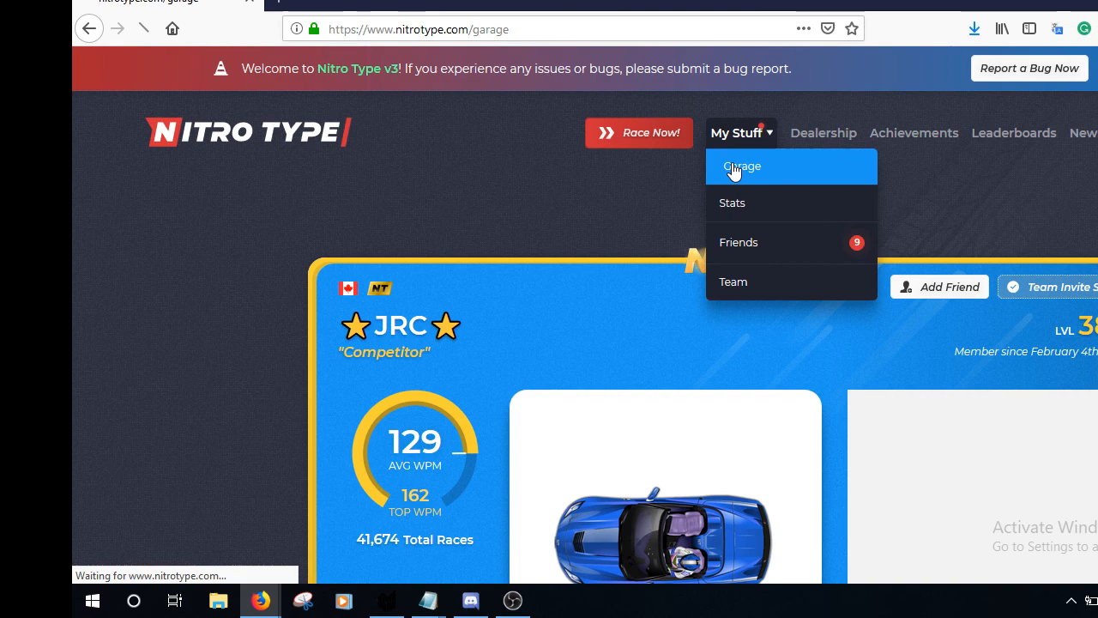
# Step: Check the garage Cash total now reads $84,904,886, then move to Discord
pyautogui.click(741, 167)
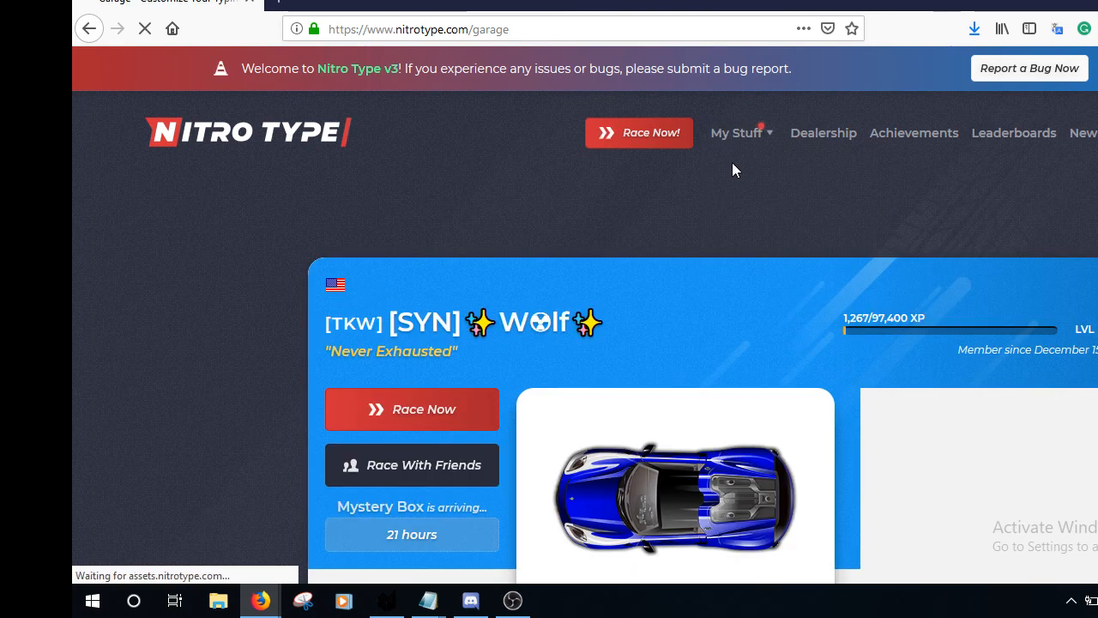
pyautogui.scroll(-3)
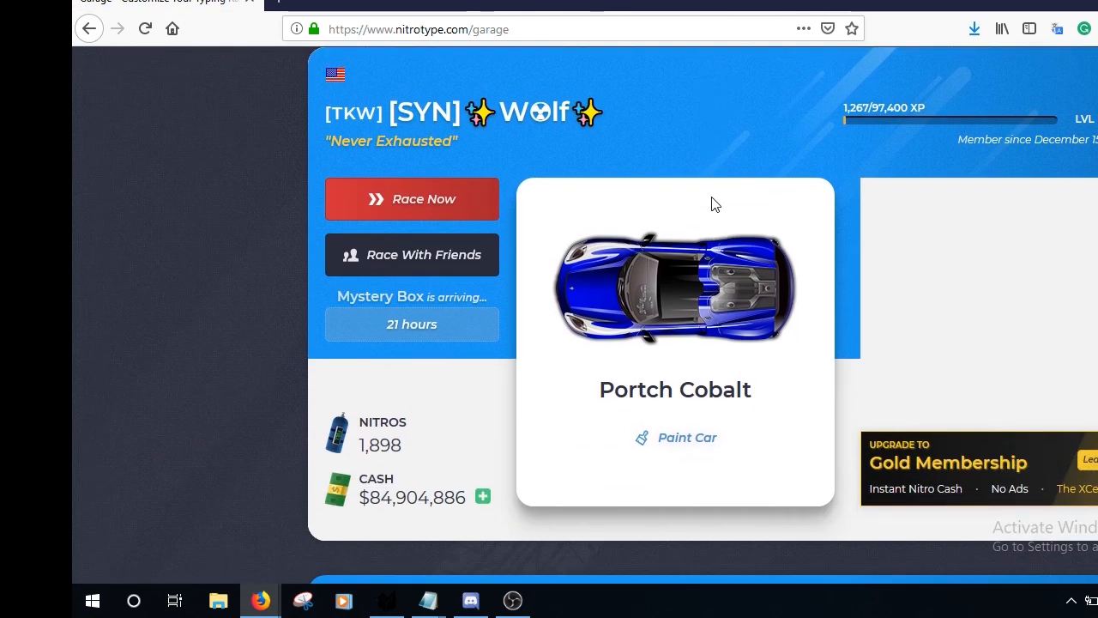
pyautogui.scroll(-3)
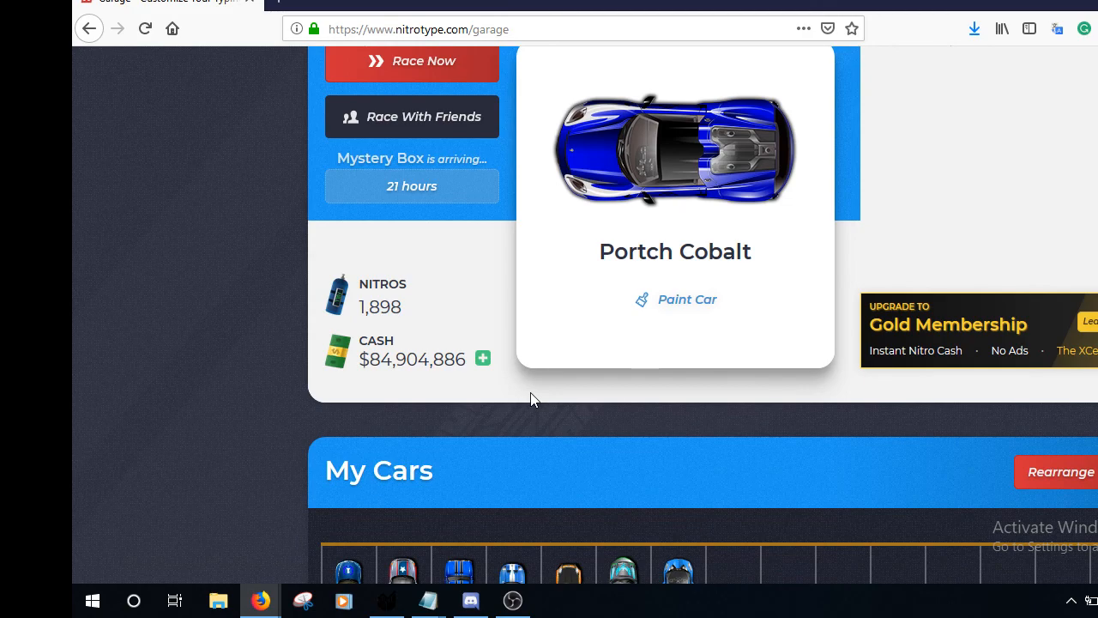
pyautogui.scroll(-3)
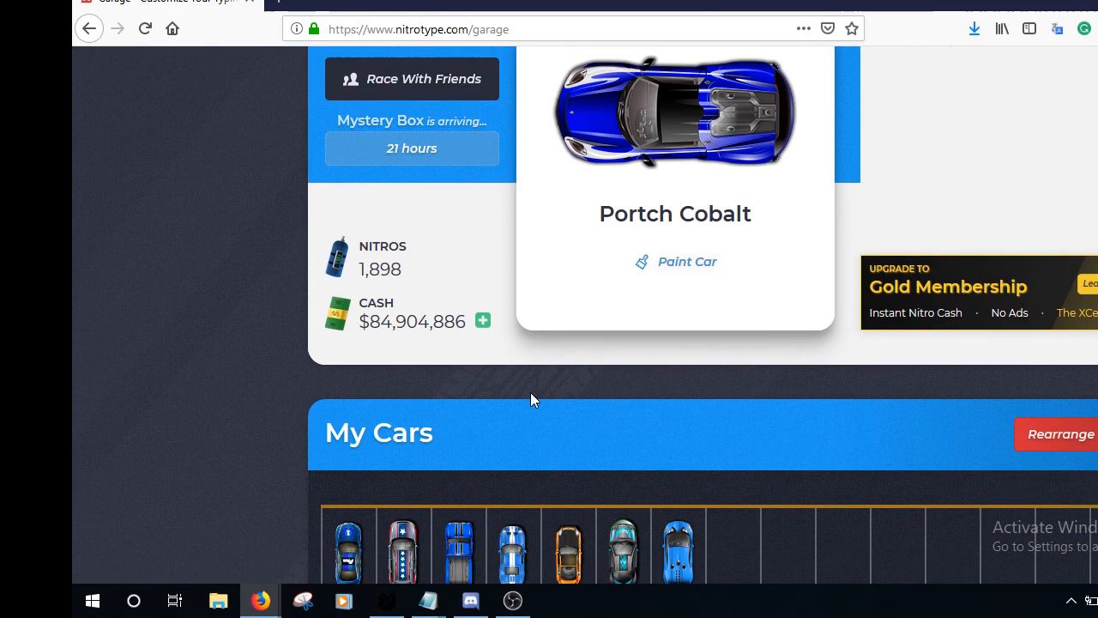
pyautogui.scroll(3)
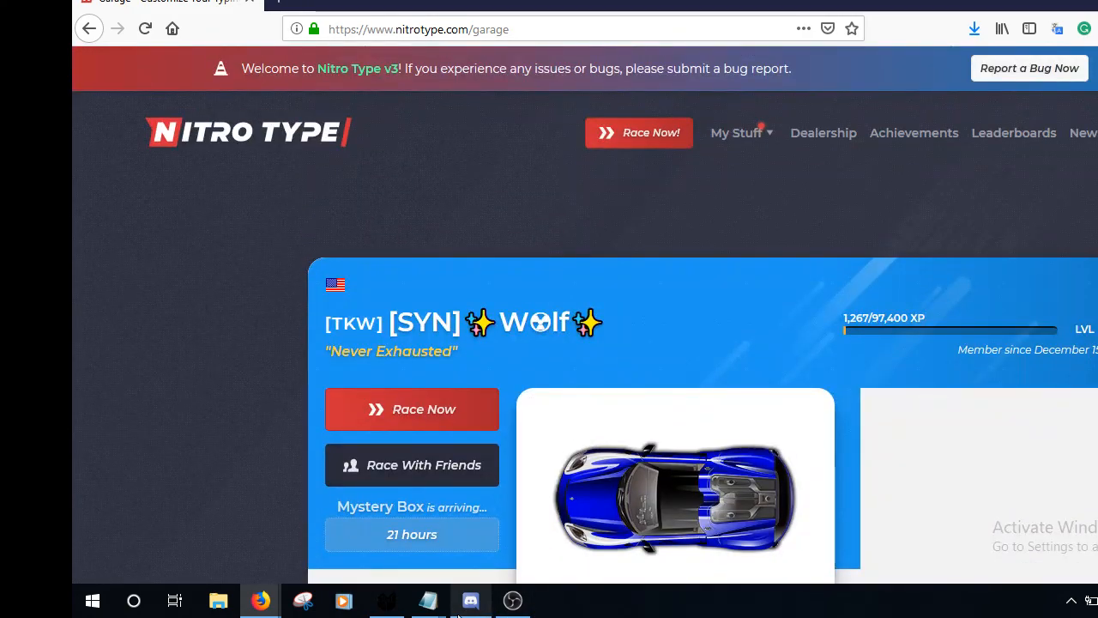
pyautogui.click(470, 600)
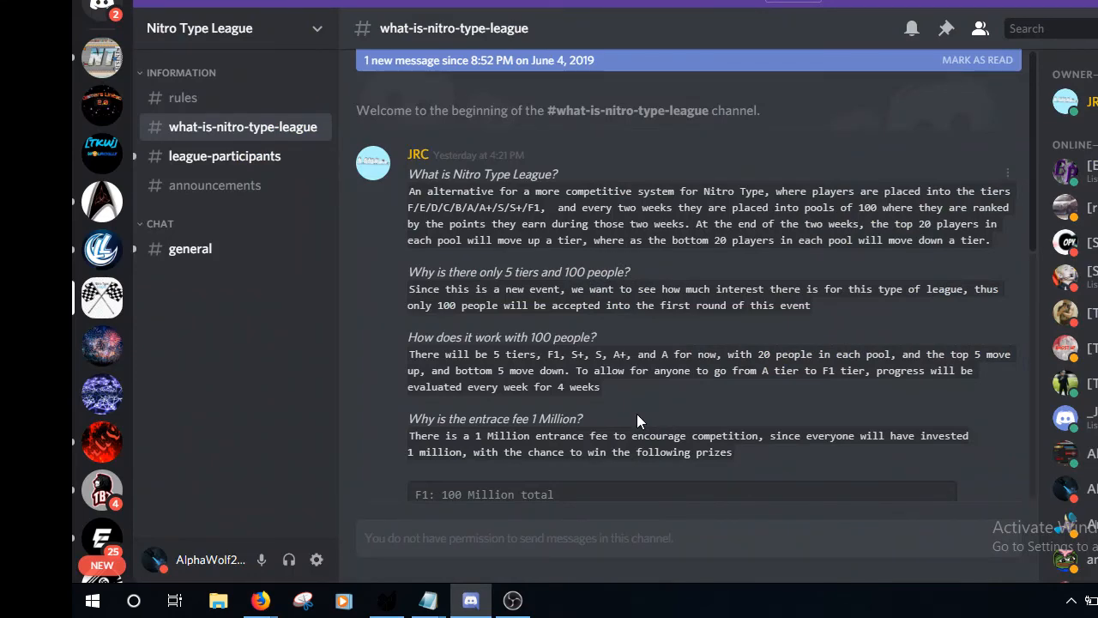
# Step: Read #what-is-nitro-type-league, view the 15 entrants in #league-participants, return to the garage
pyautogui.scroll(-3)
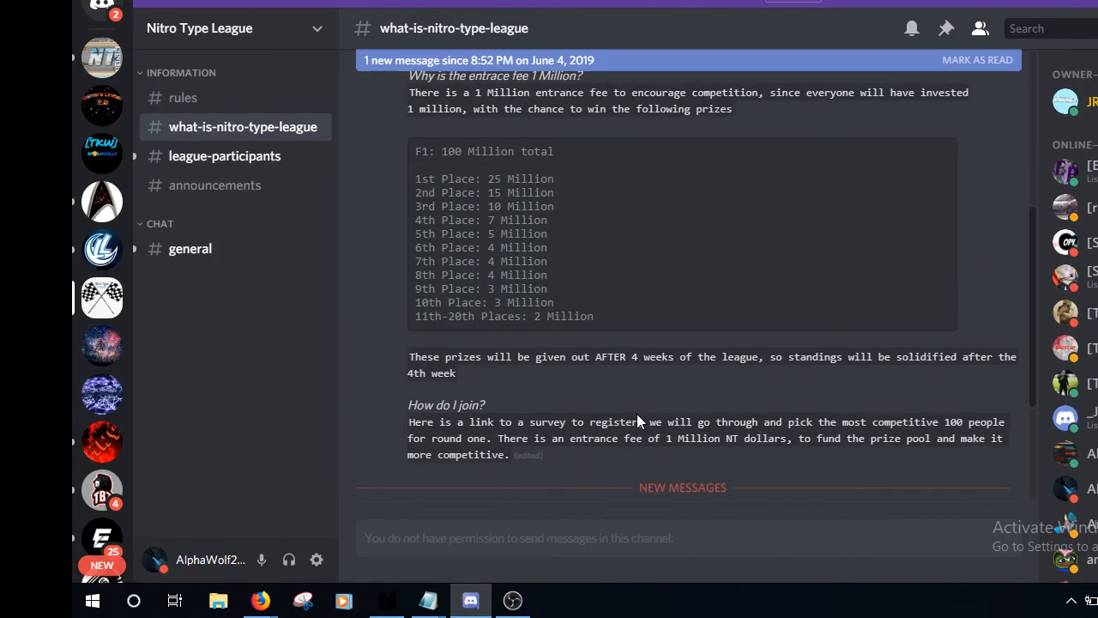
pyautogui.moveTo(645, 312)
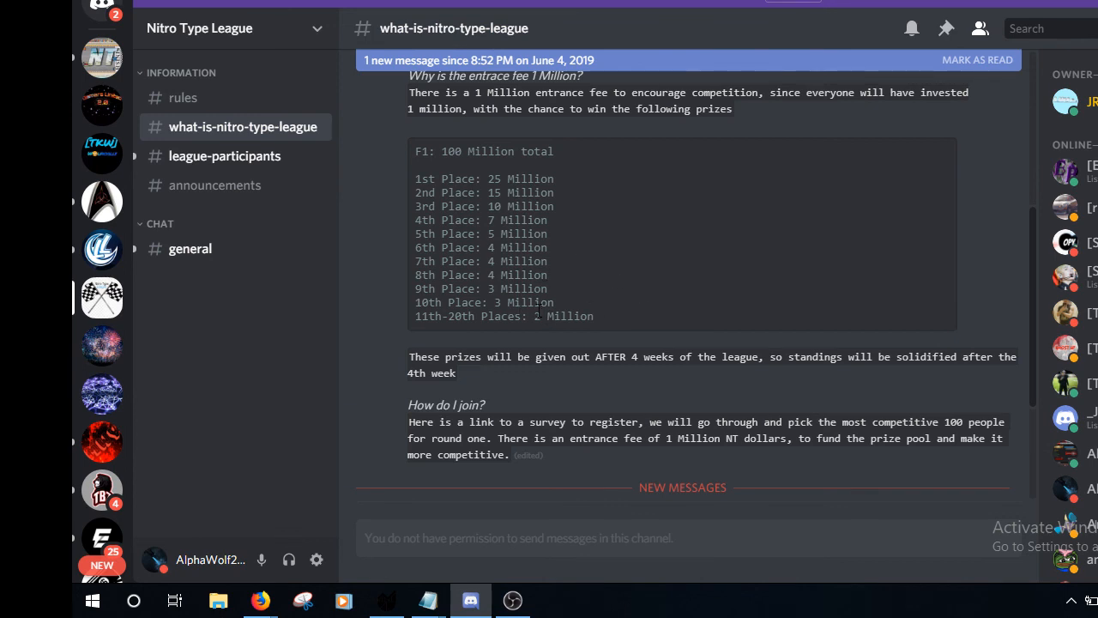
pyautogui.moveTo(580, 388)
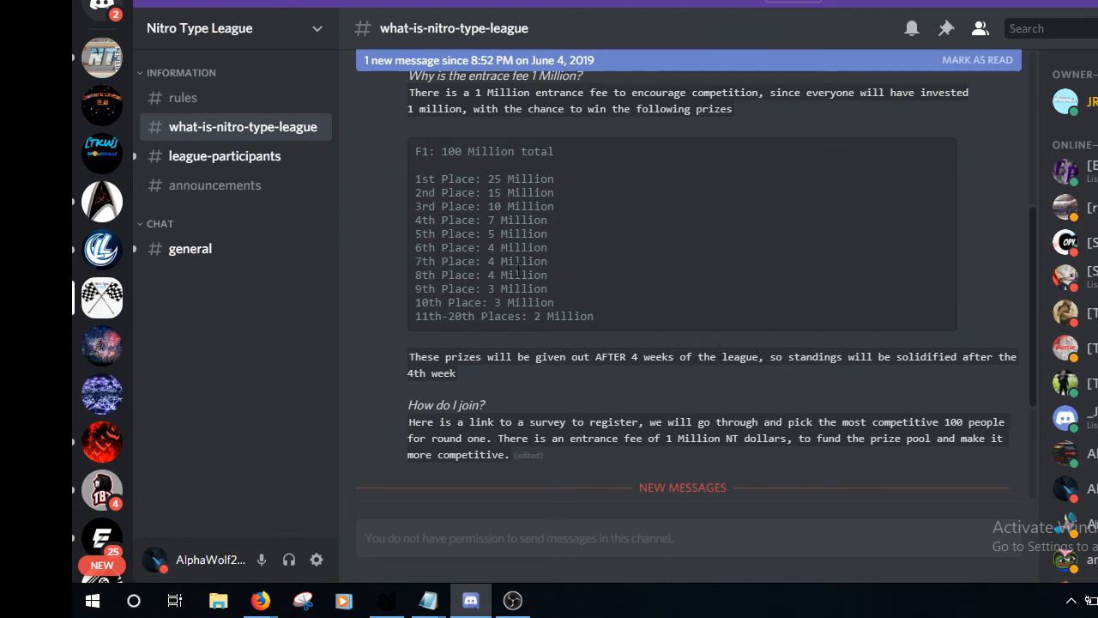
pyautogui.click(225, 155)
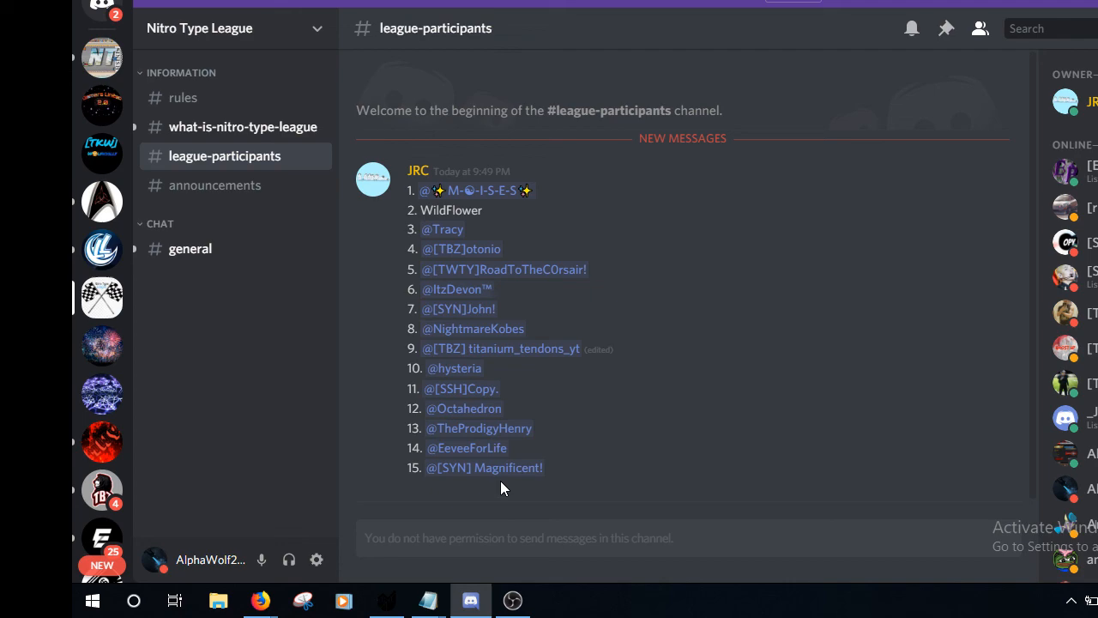
pyautogui.moveTo(254, 317)
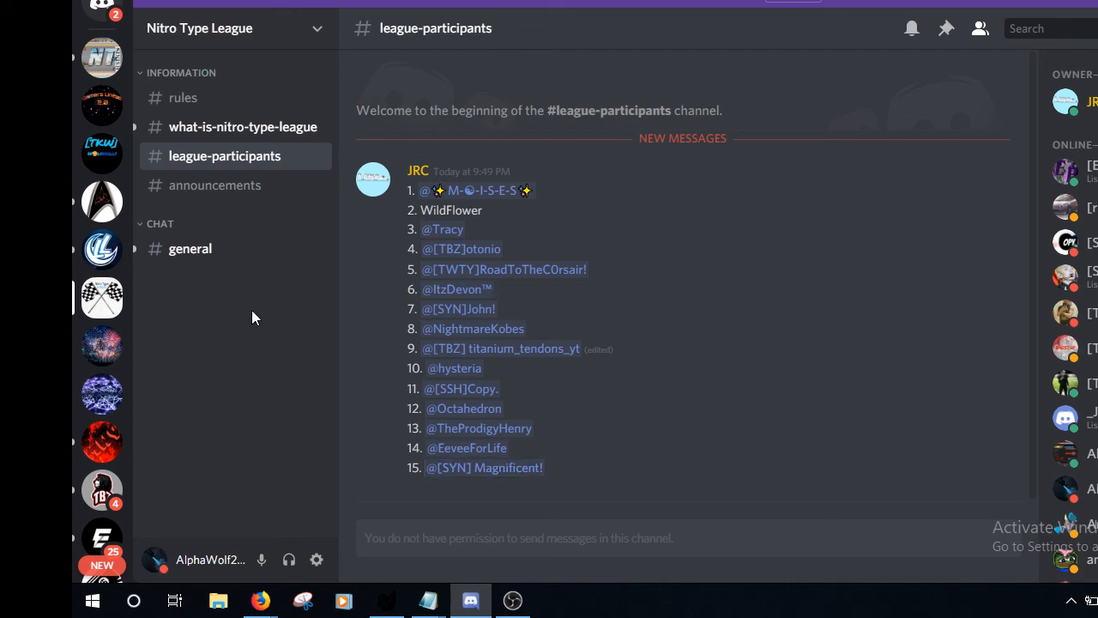
pyautogui.click(261, 600)
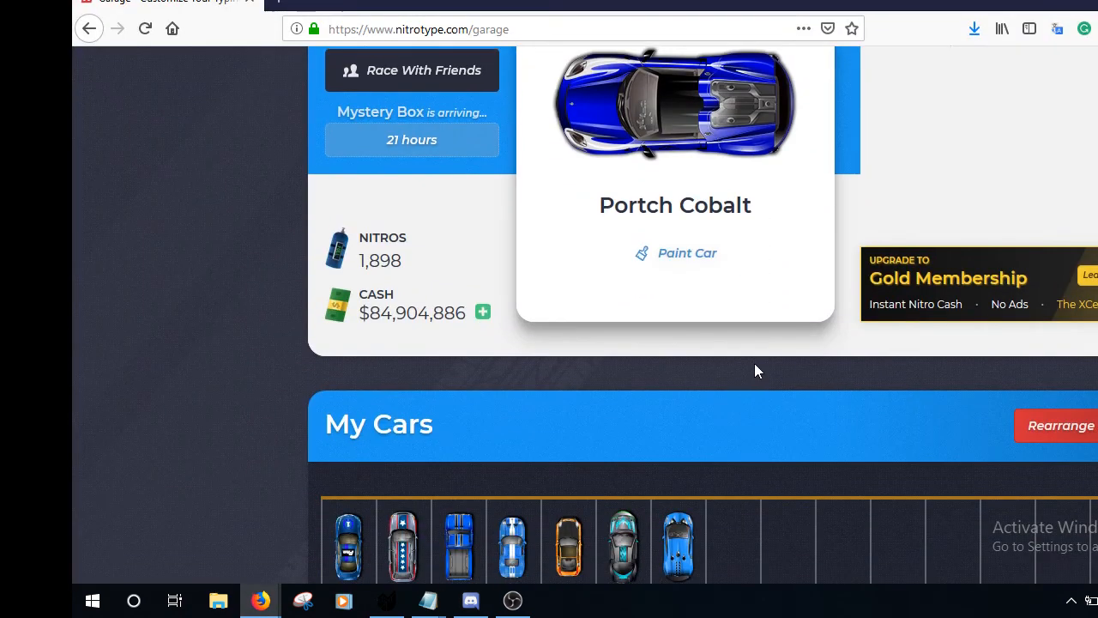
# Step: Scroll the garage to its profile header and bring up OBS to stop recording
pyautogui.scroll(3)
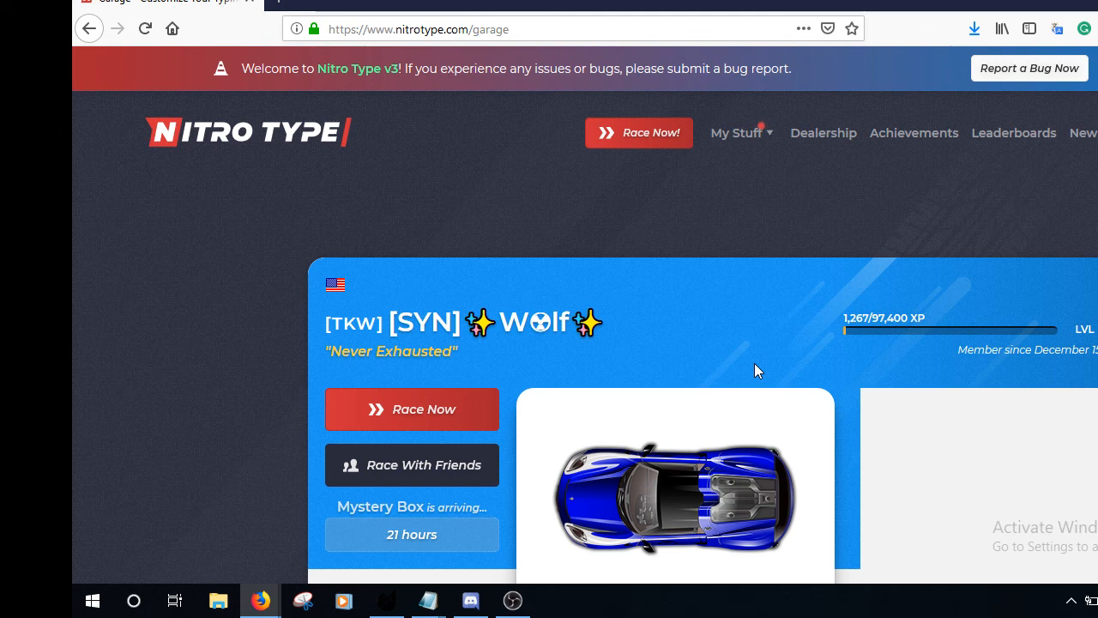
pyautogui.moveTo(550, 566)
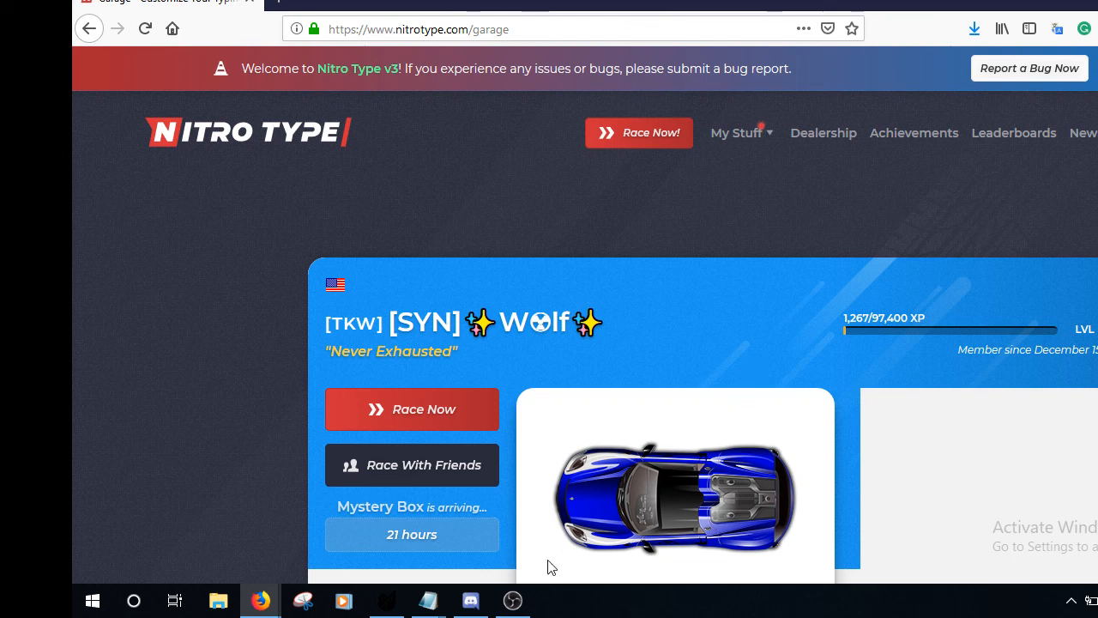
pyautogui.moveTo(760, 259)
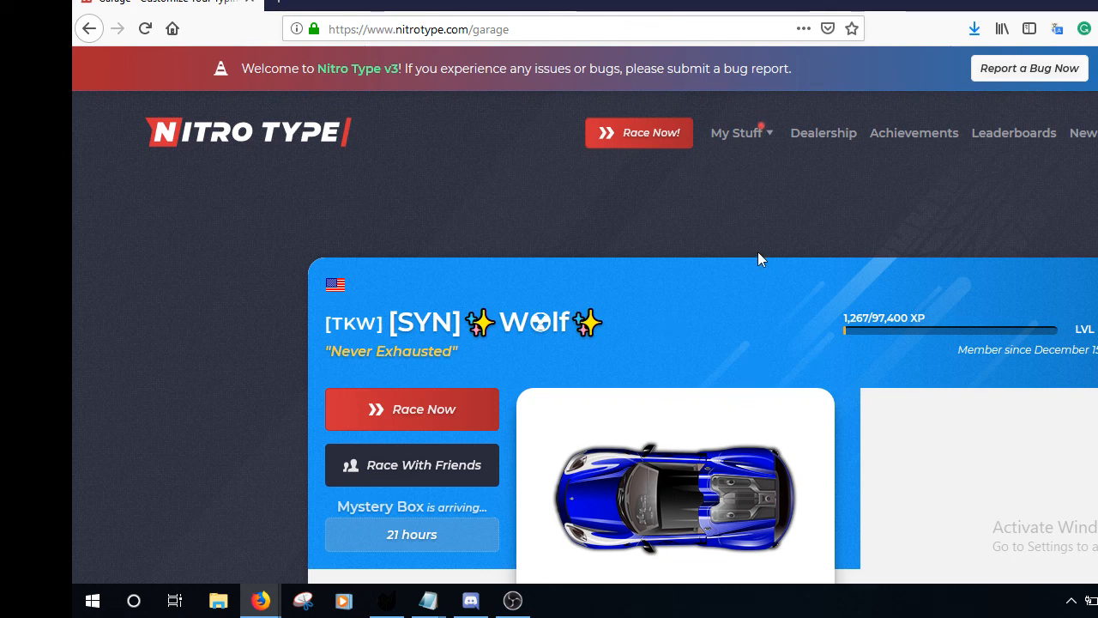
pyautogui.moveTo(548, 406)
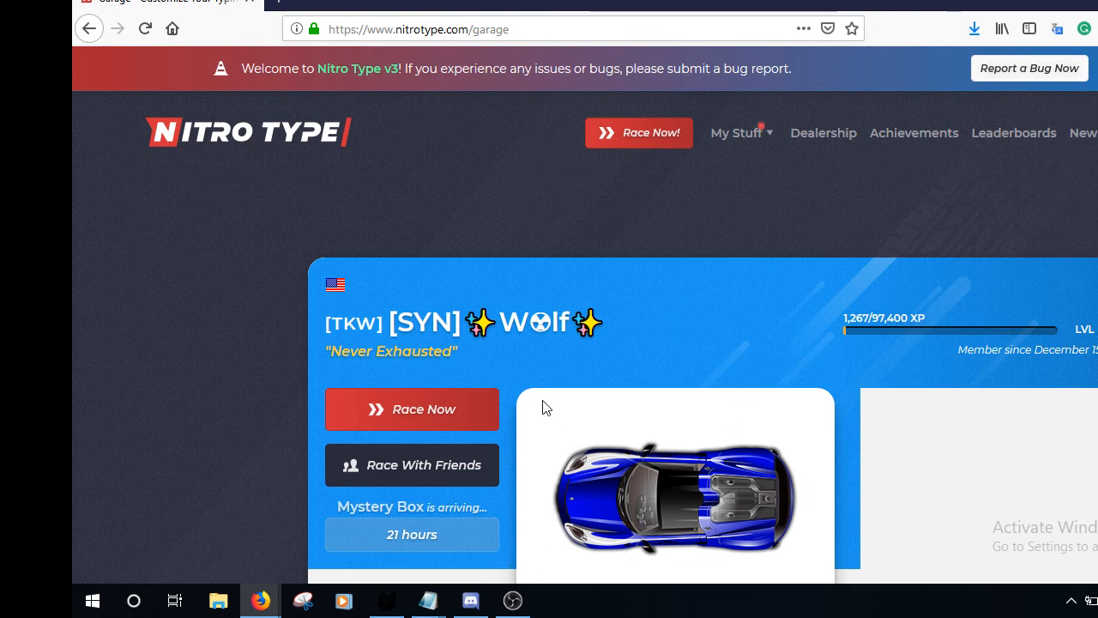
pyautogui.moveTo(511, 600)
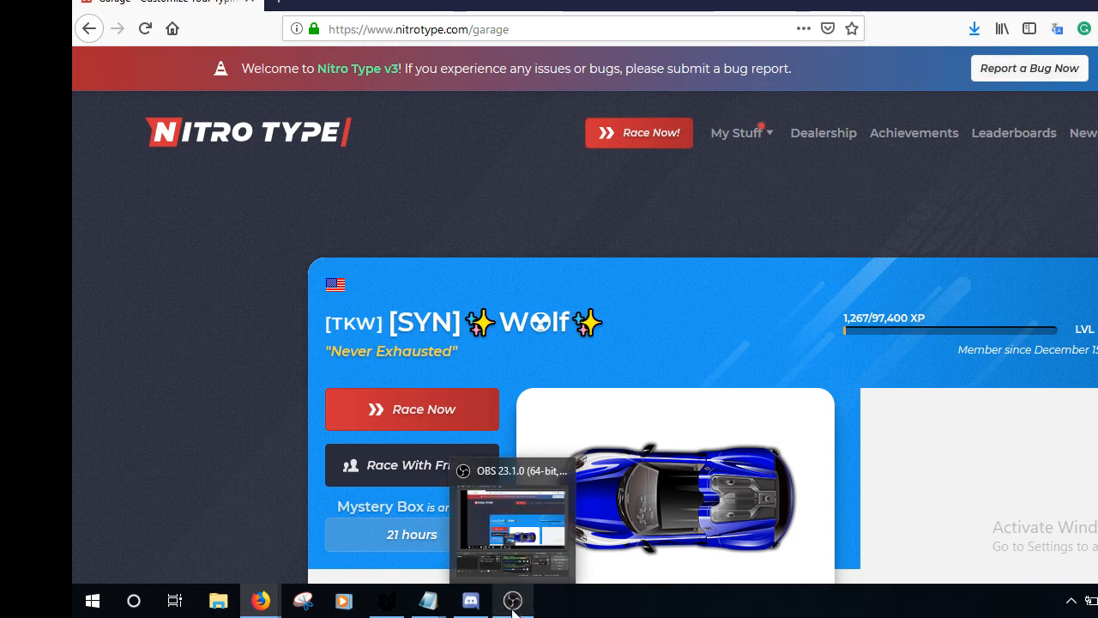
pyautogui.click(511, 600)
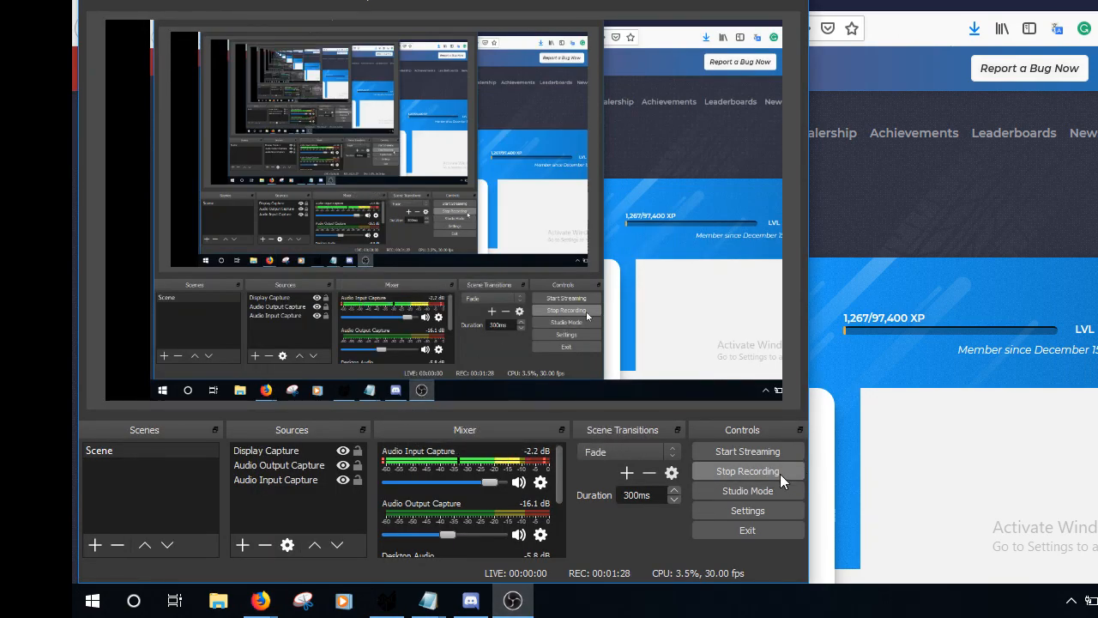